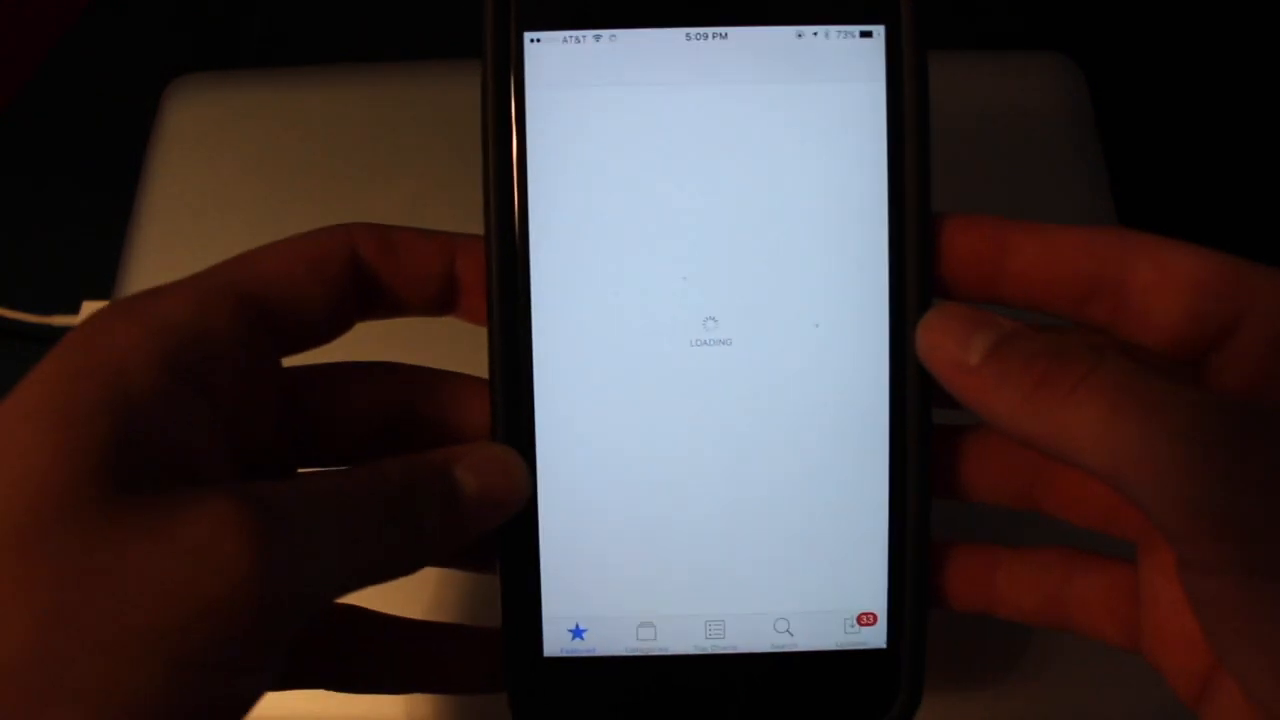
Search the App Store for "documents" and install Documents 5 by Readdle.
click(784, 628)
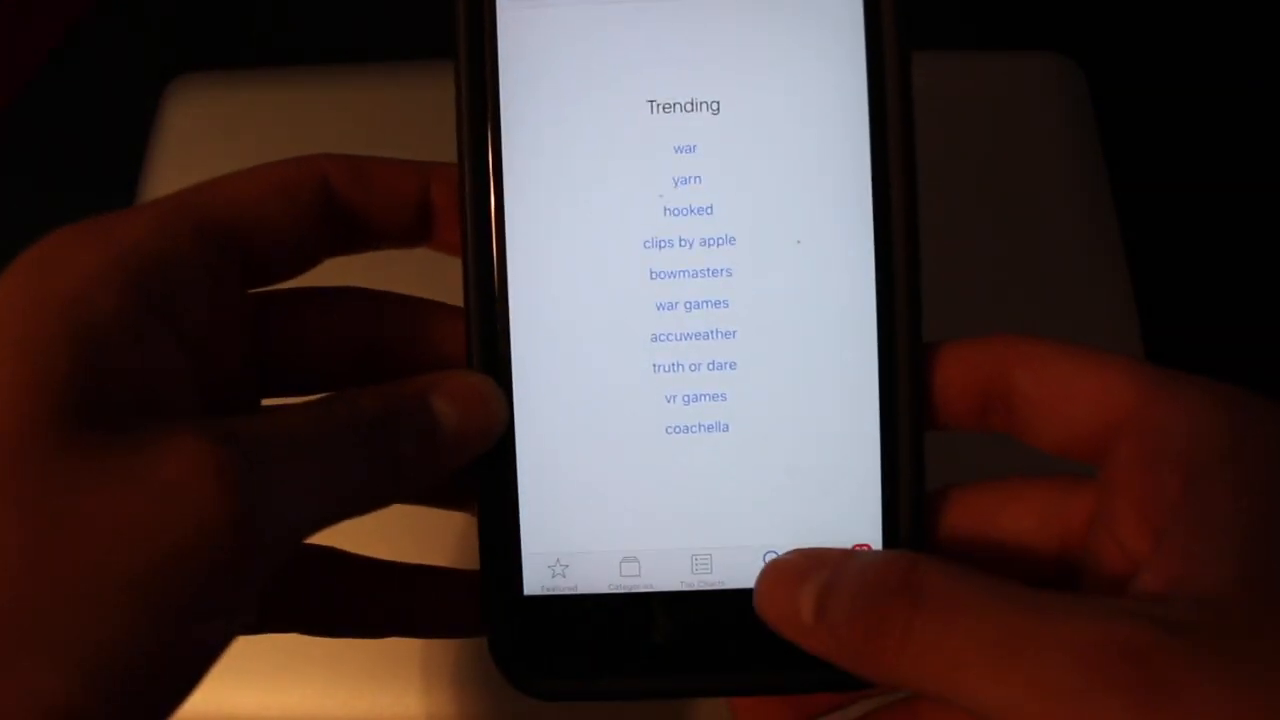
click(768, 560)
text(documents)
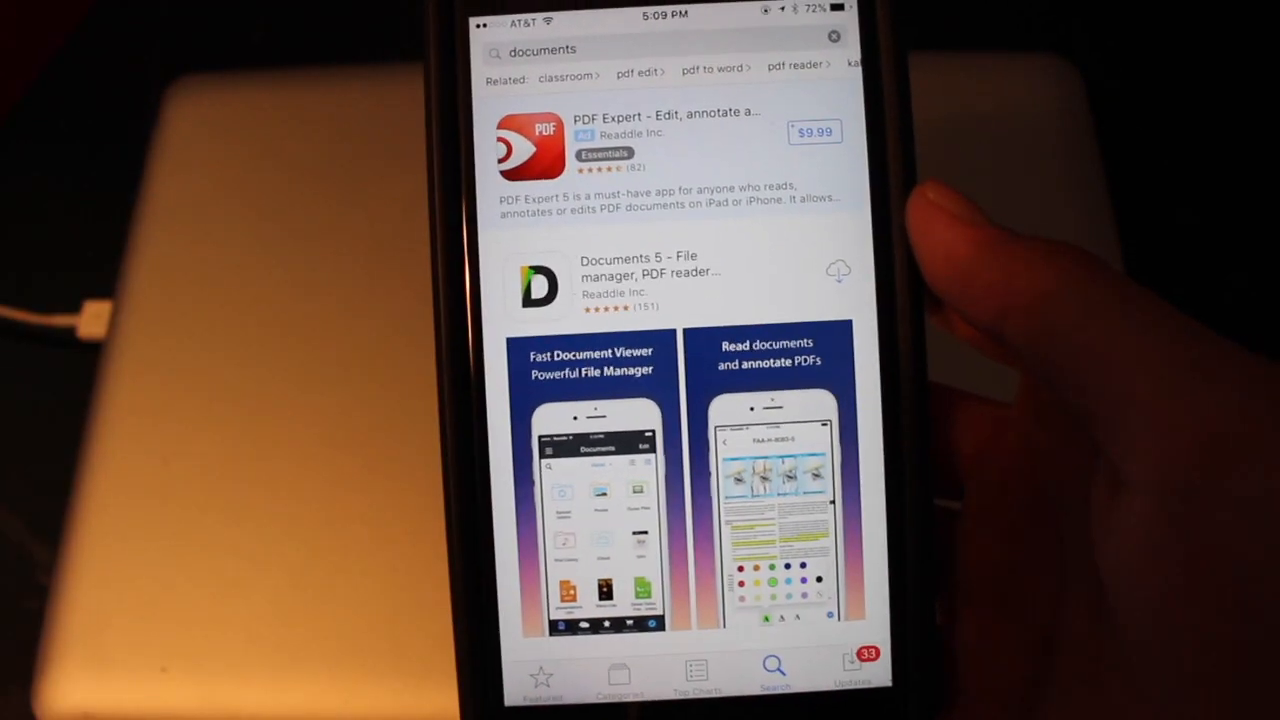
scroll(down, 3)
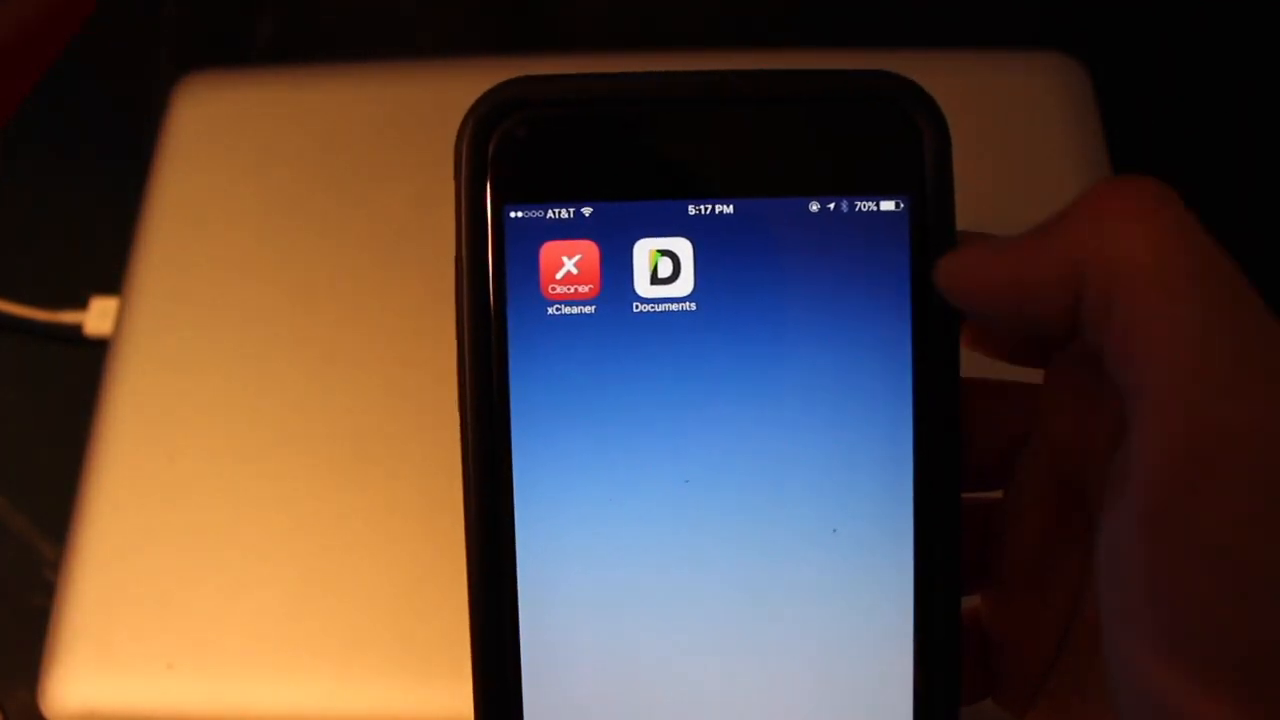
Launch Documents, grant photo access, and open the empty iTunes Files folder.
click(664, 272)
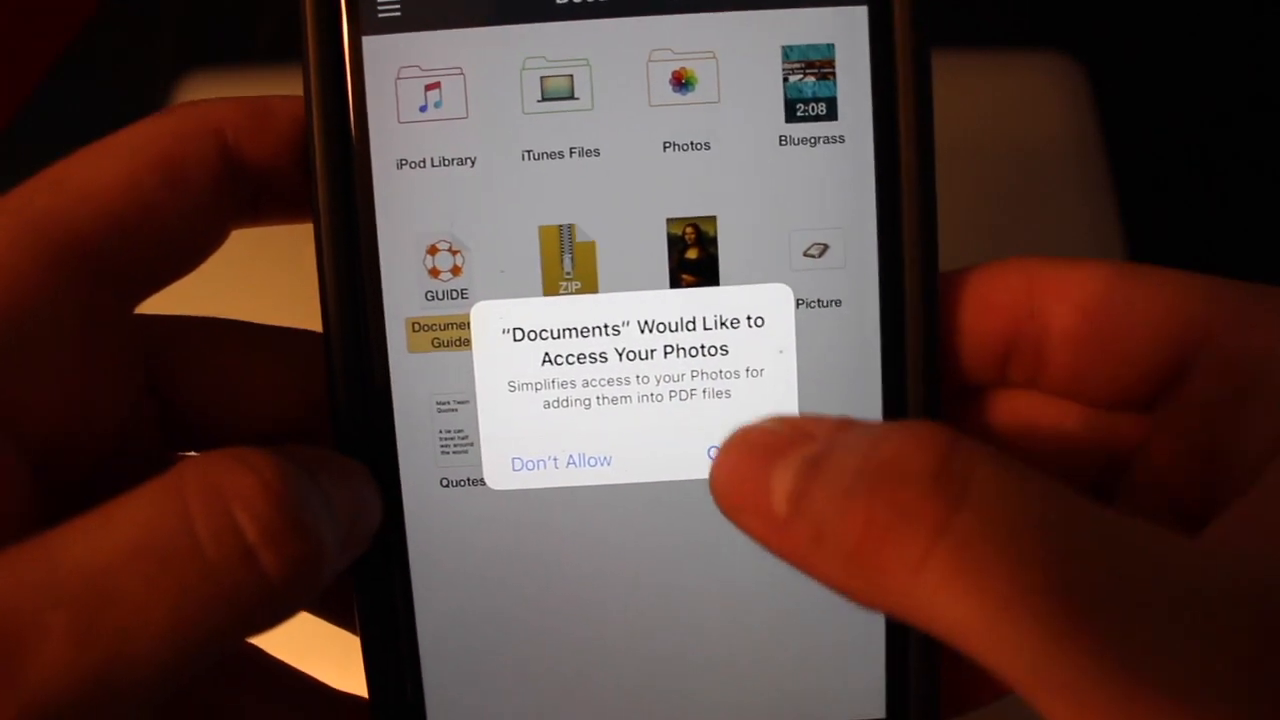
click(725, 461)
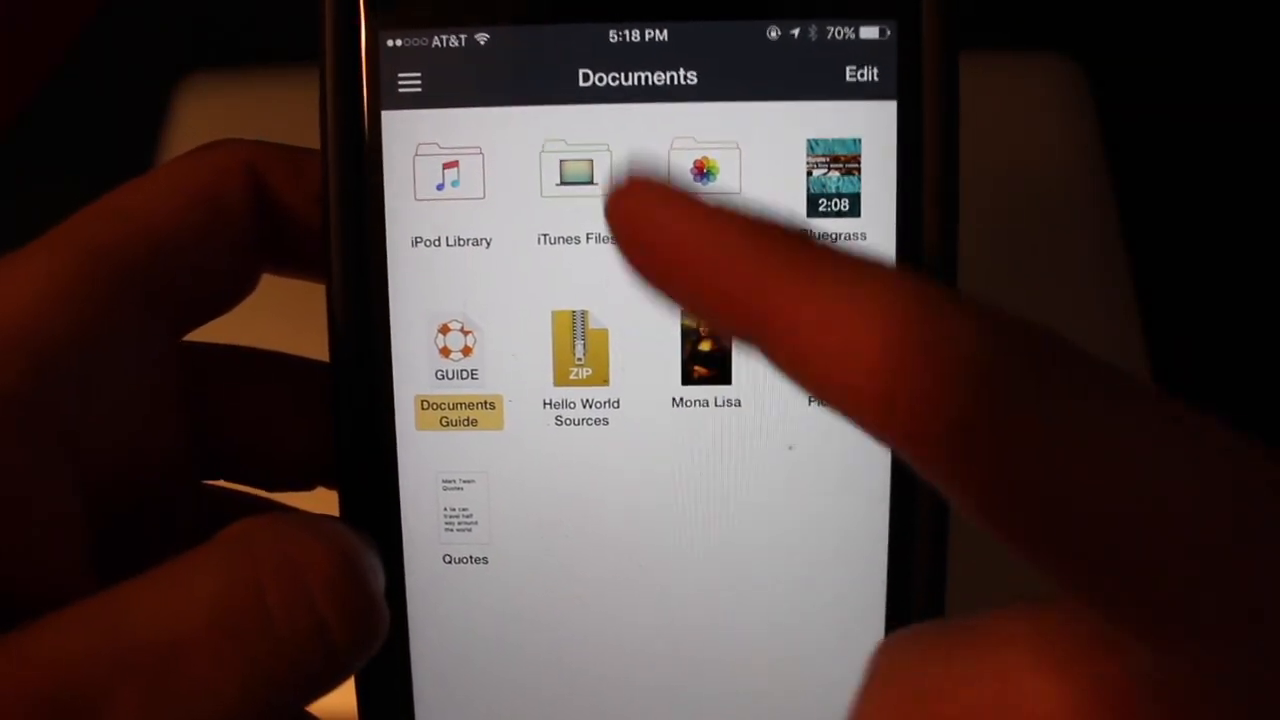
click(573, 175)
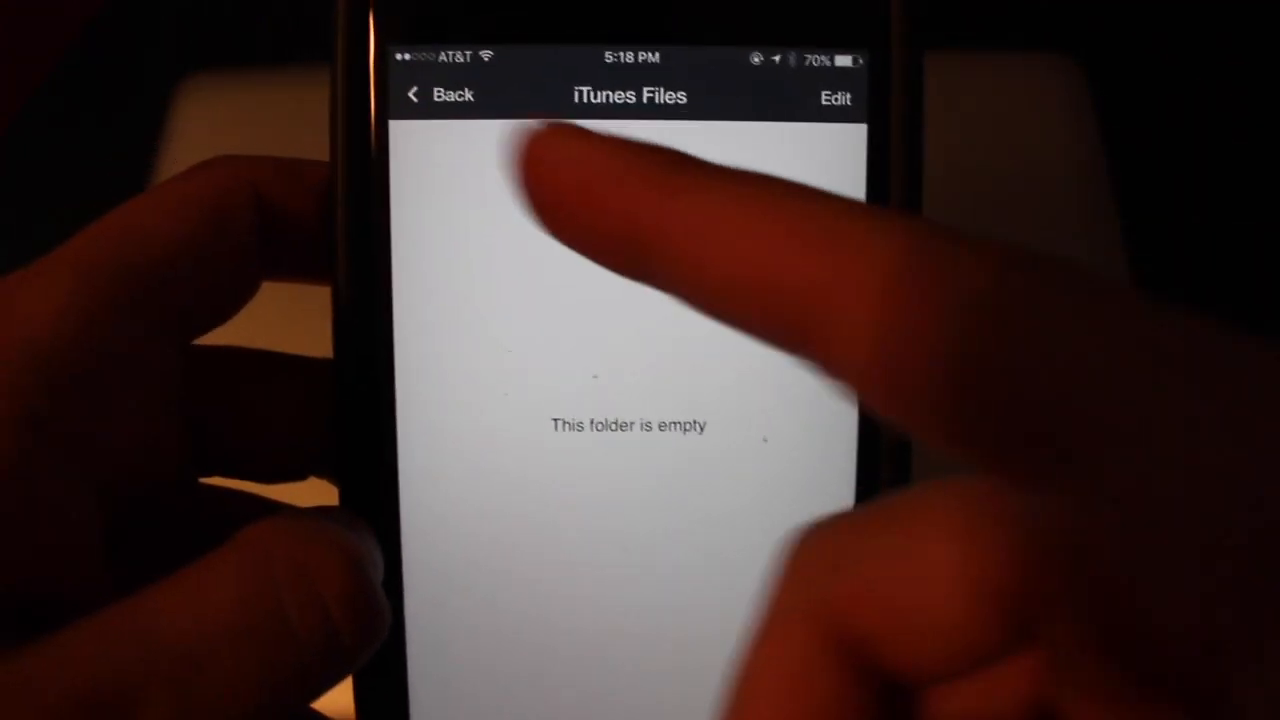
click(438, 95)
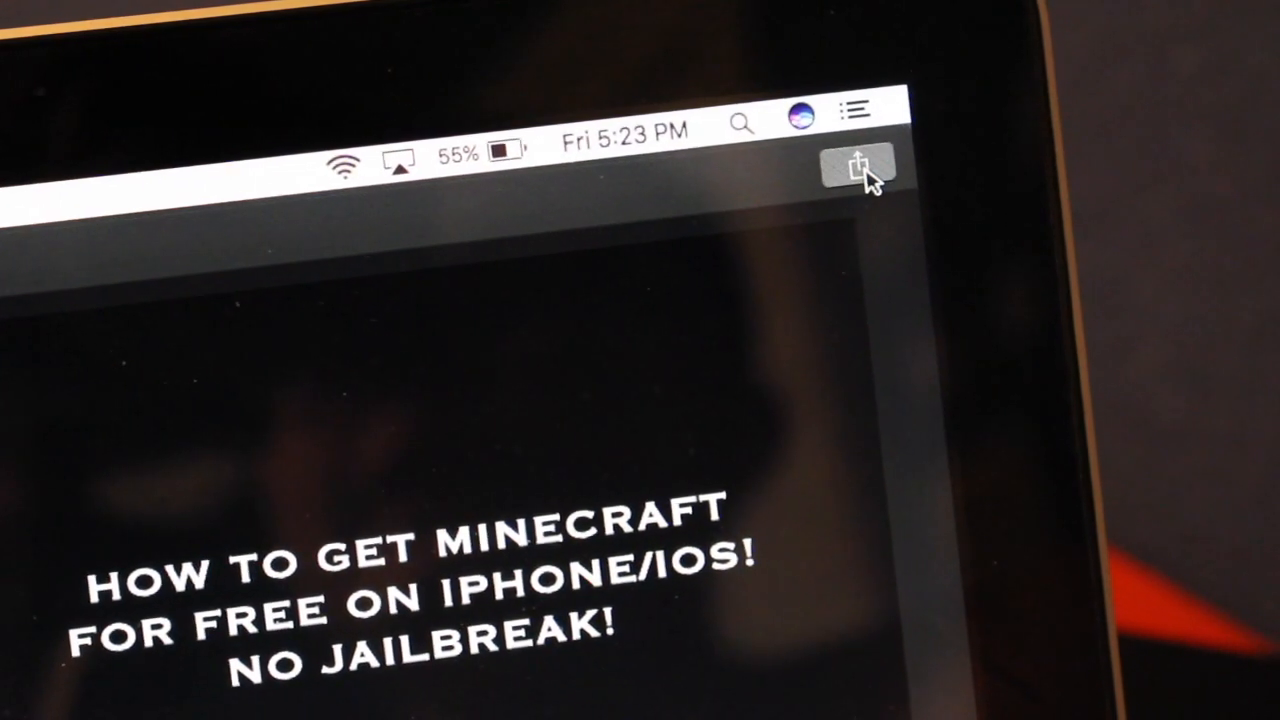
Export the Minecraft movie as a 720p high-quality file to the Desktop.
click(855, 165)
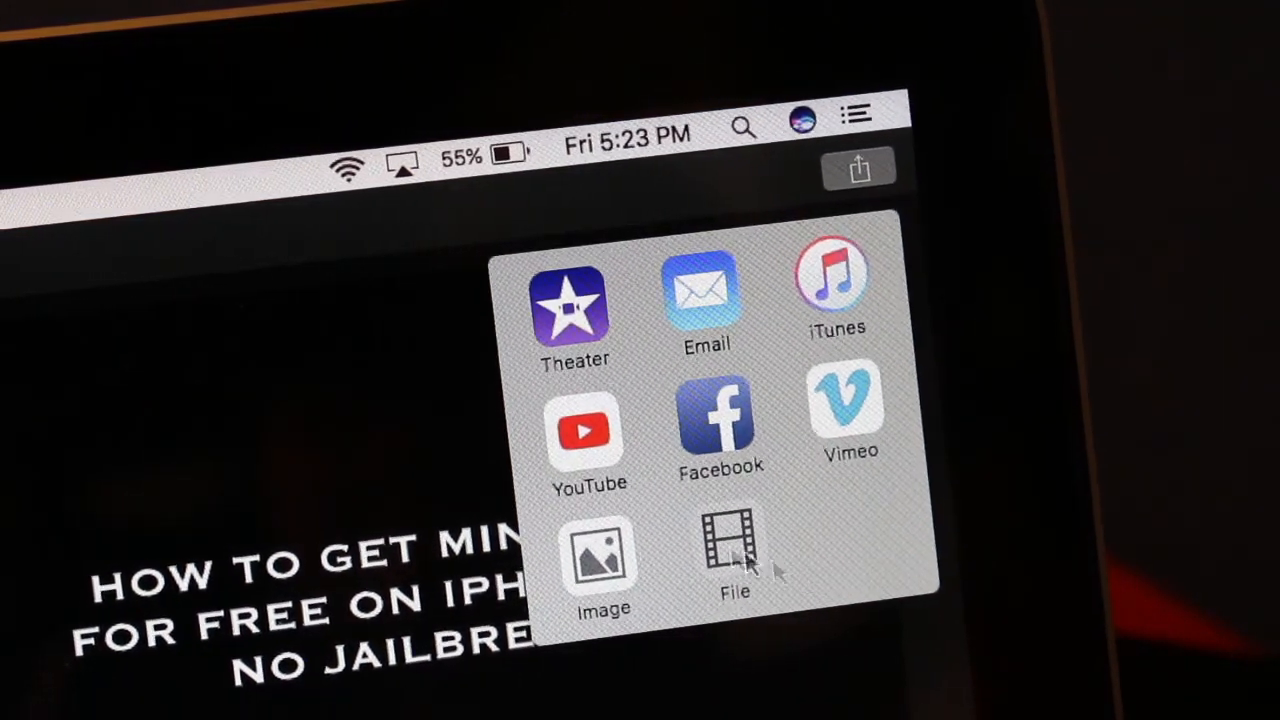
click(735, 560)
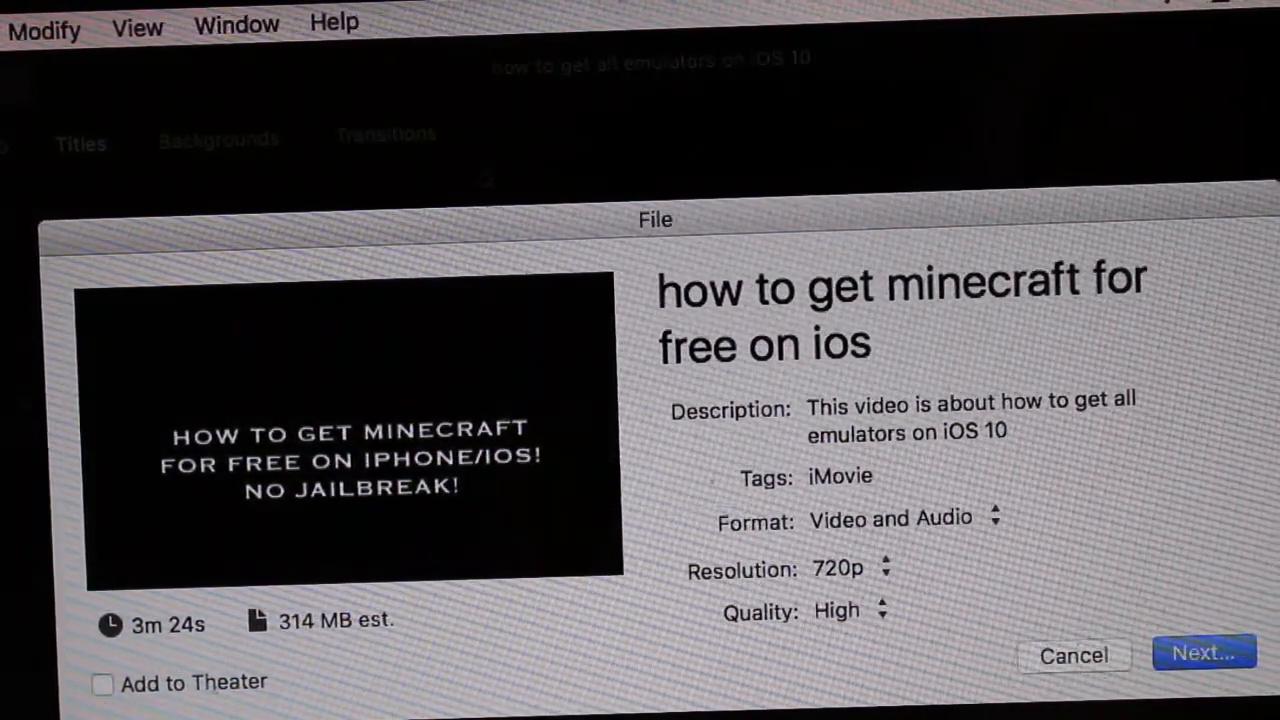
click(1204, 652)
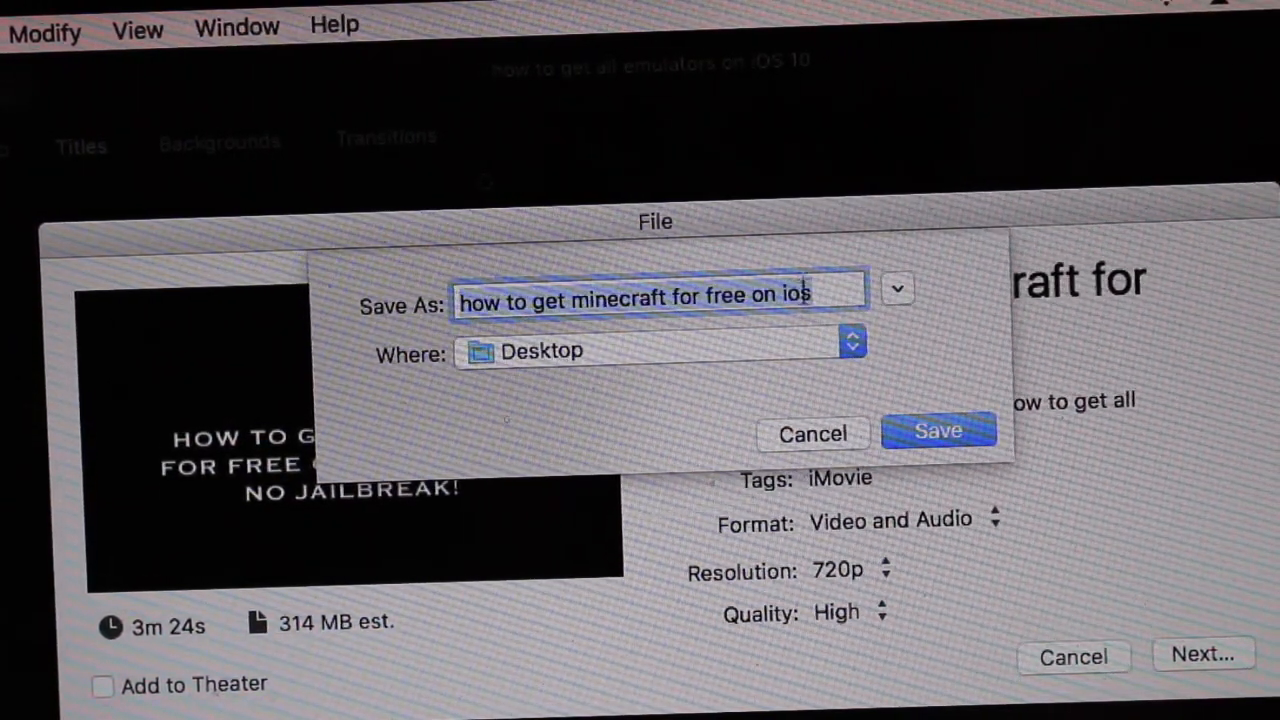
click(937, 430)
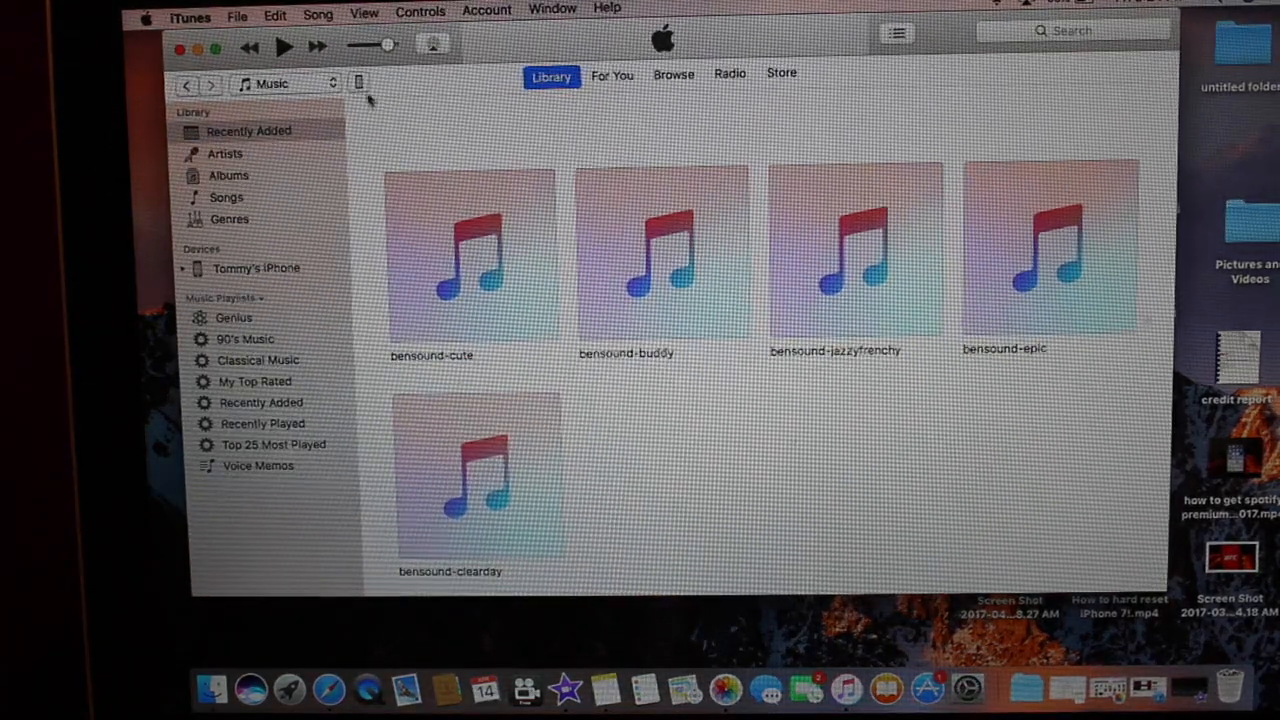
Select the Documents app under the iPhone's Apps File Sharing list in iTunes.
click(255, 268)
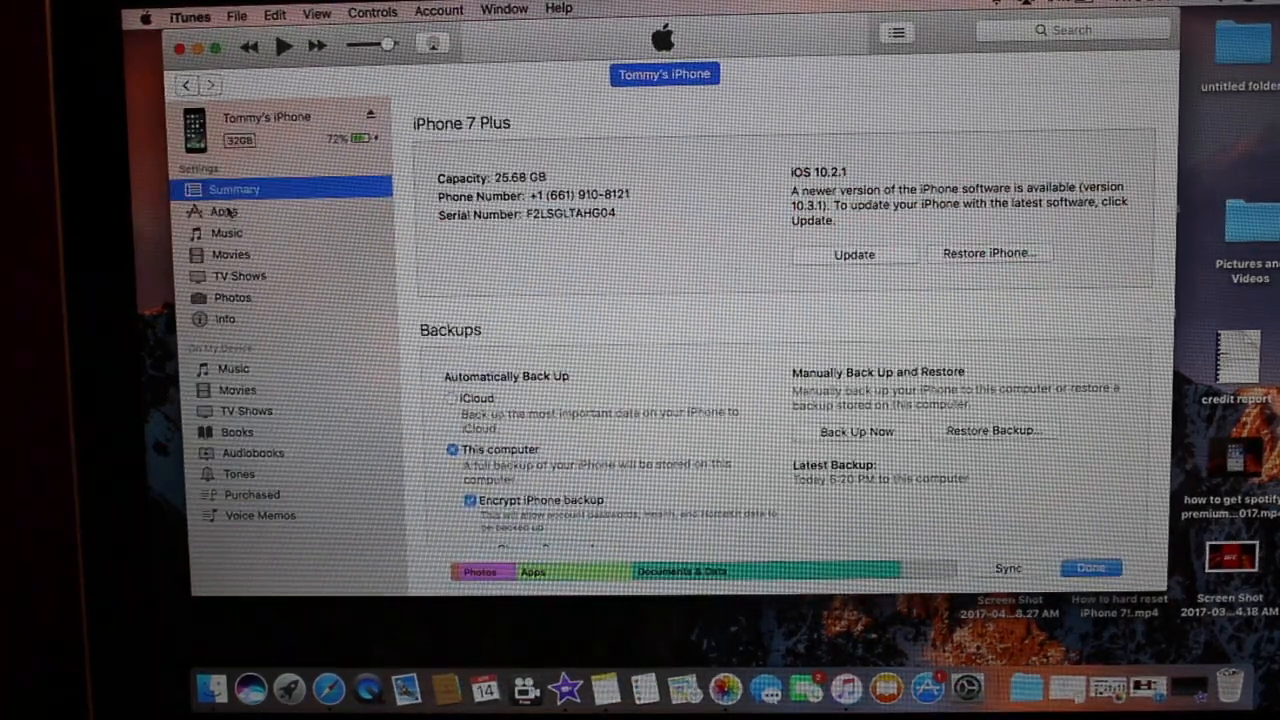
click(222, 211)
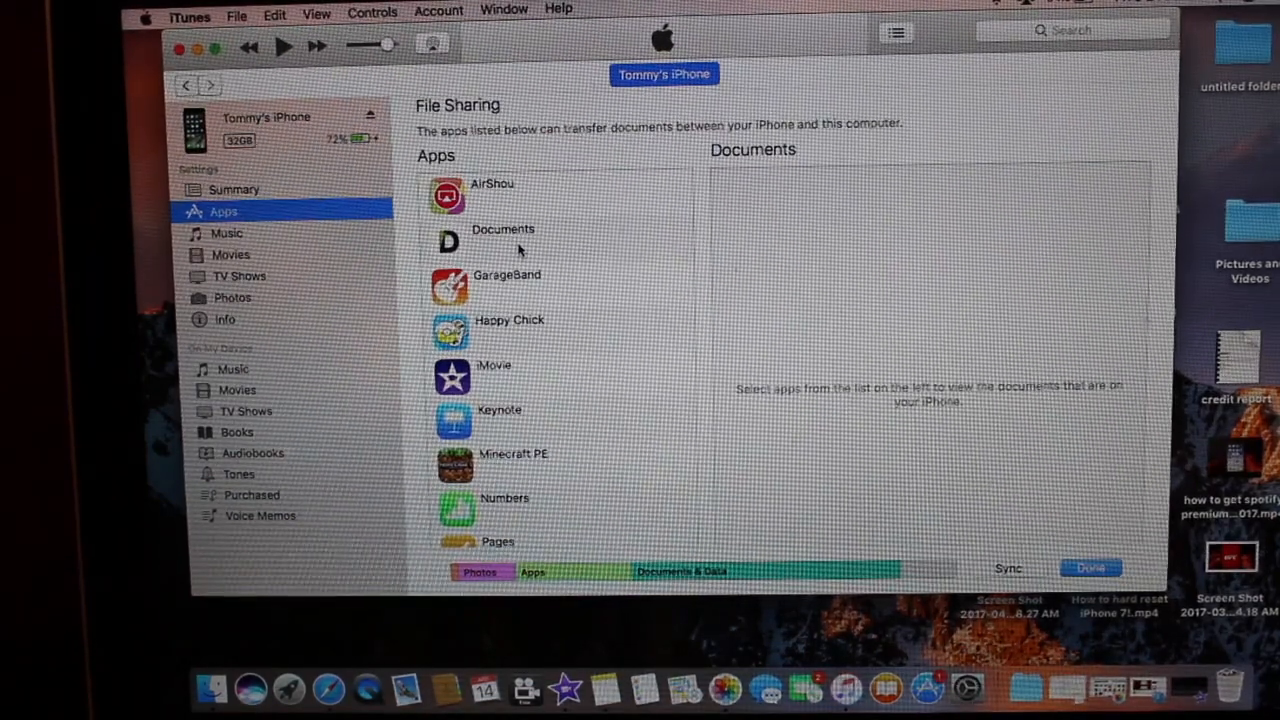
click(503, 229)
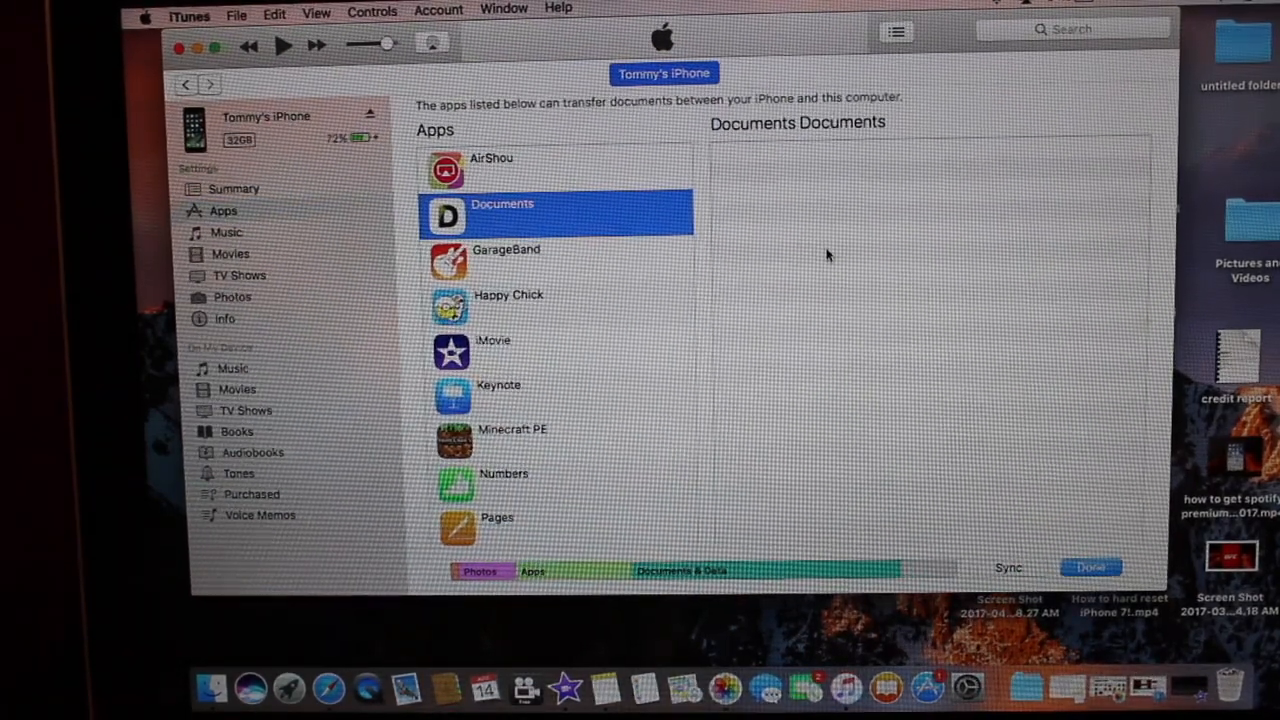
scroll(down, 3)
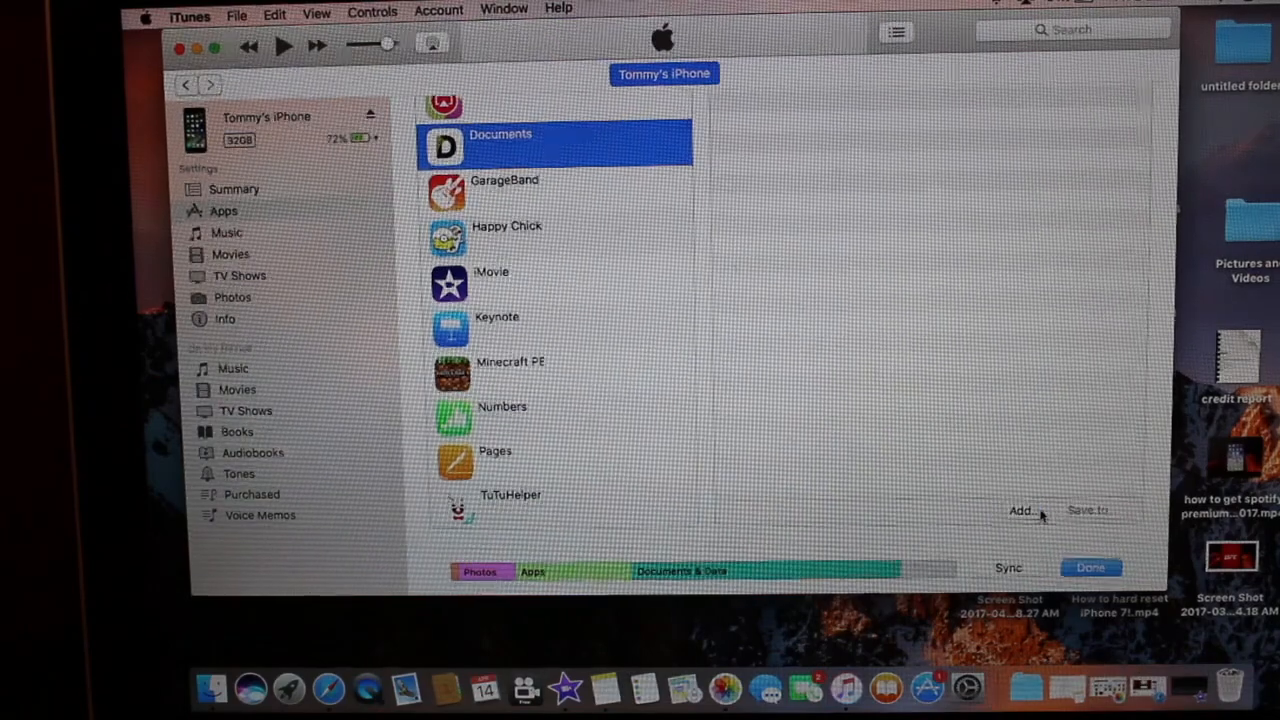
Add the Desktop video 'How to hard reset iPhone 7!.mp4' to Documents.
click(1021, 510)
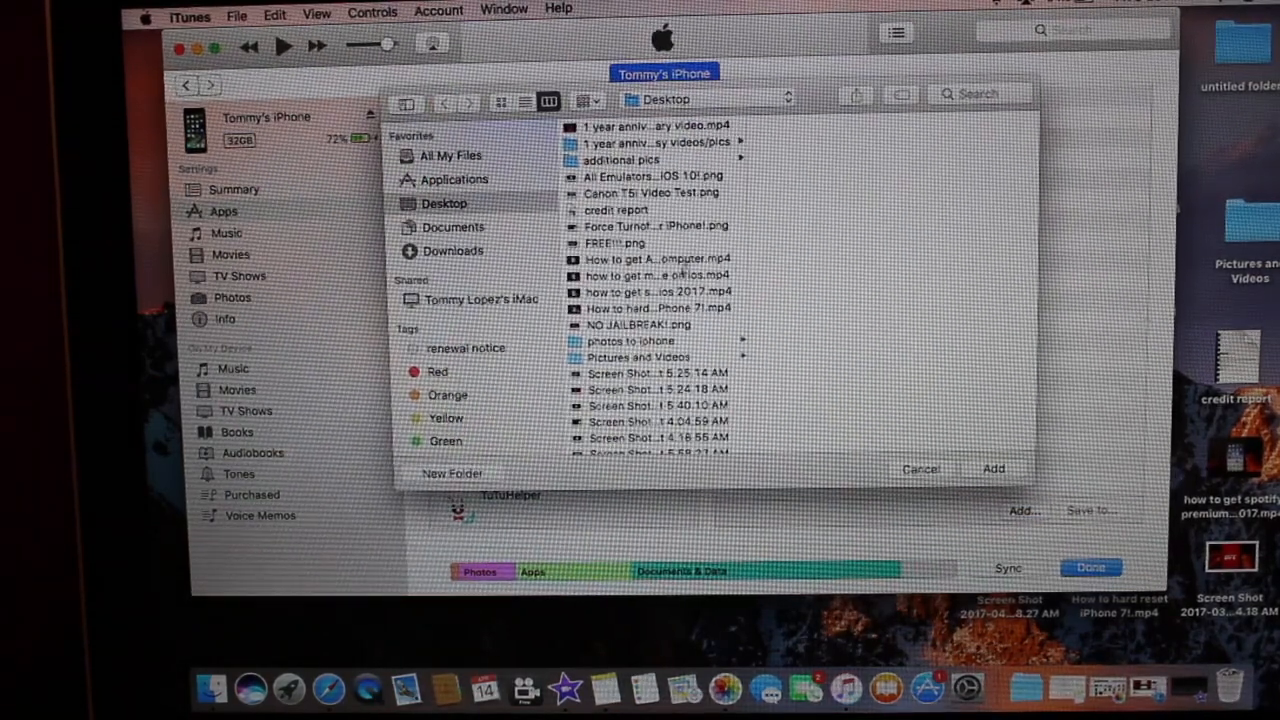
click(657, 308)
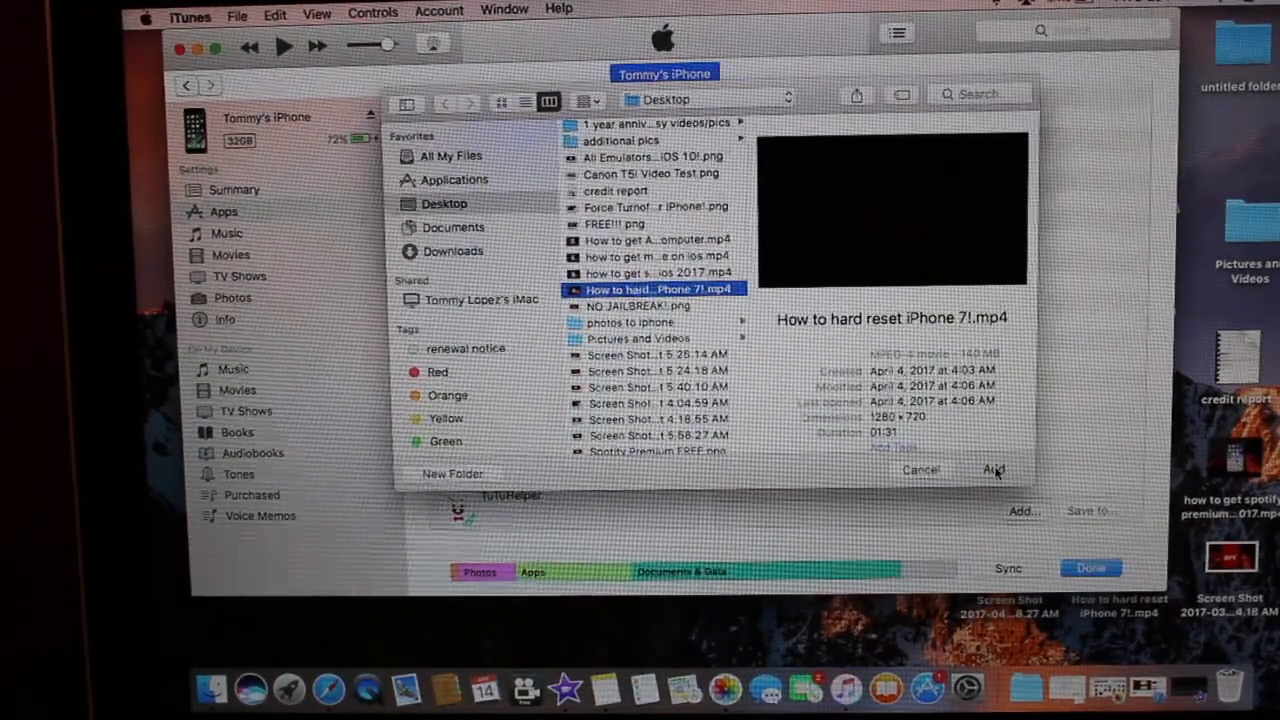
click(993, 469)
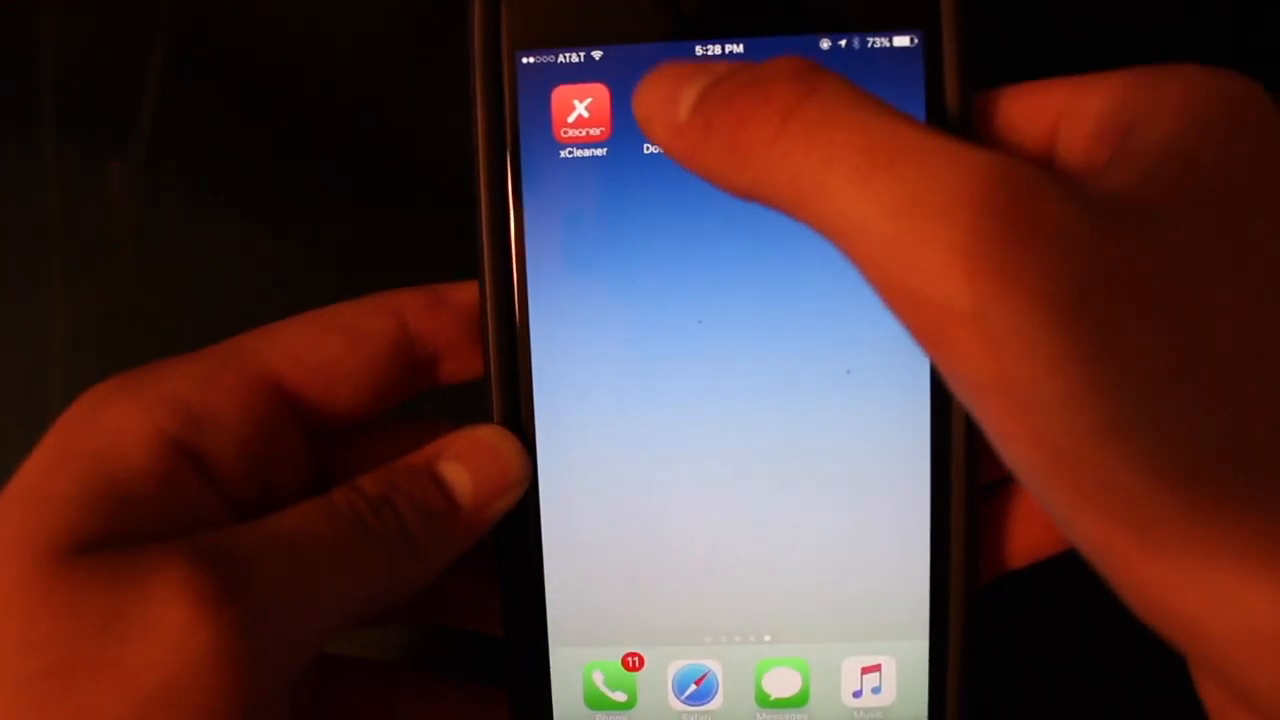
Move the hard reset video from iTunes Files into the Photos folder.
click(655, 120)
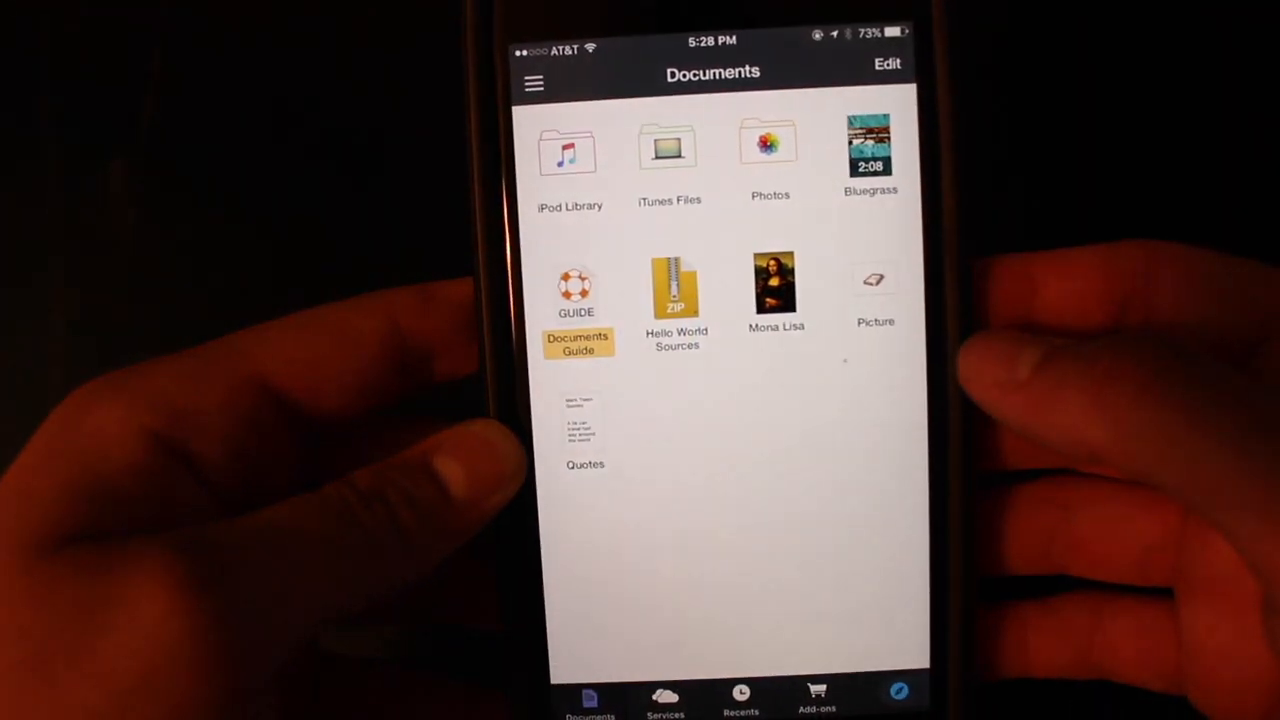
click(668, 150)
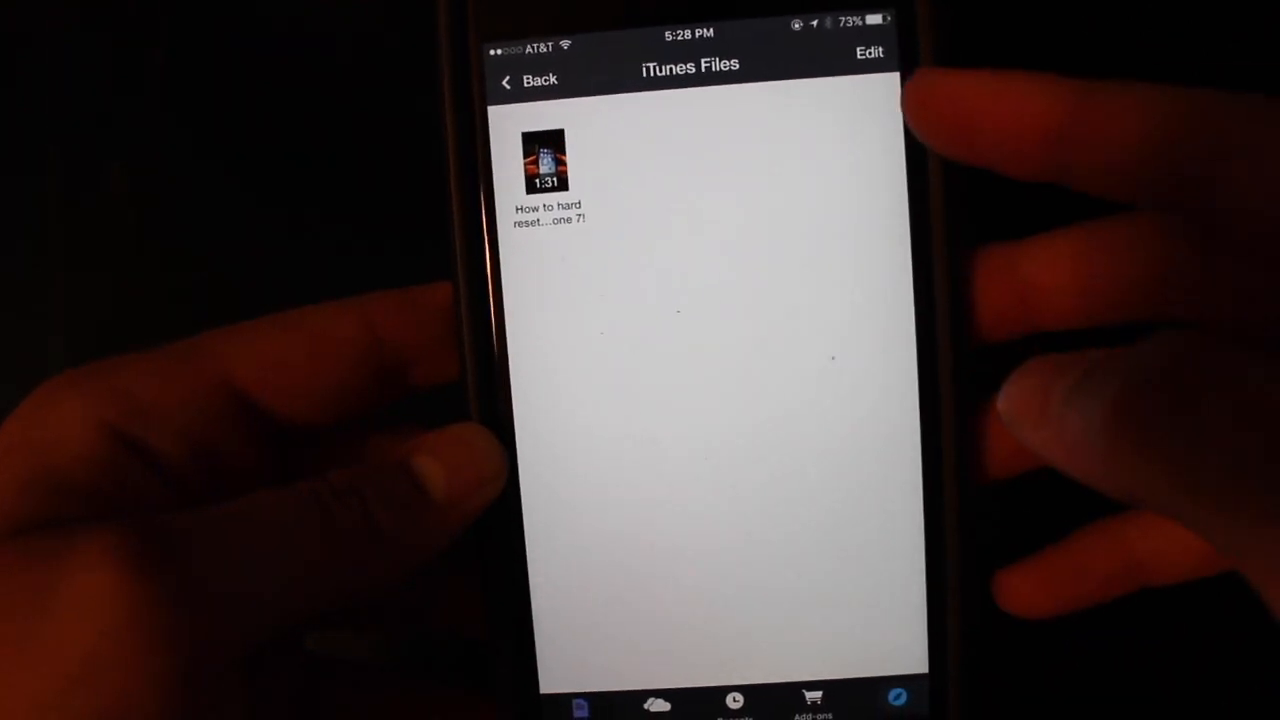
click(868, 52)
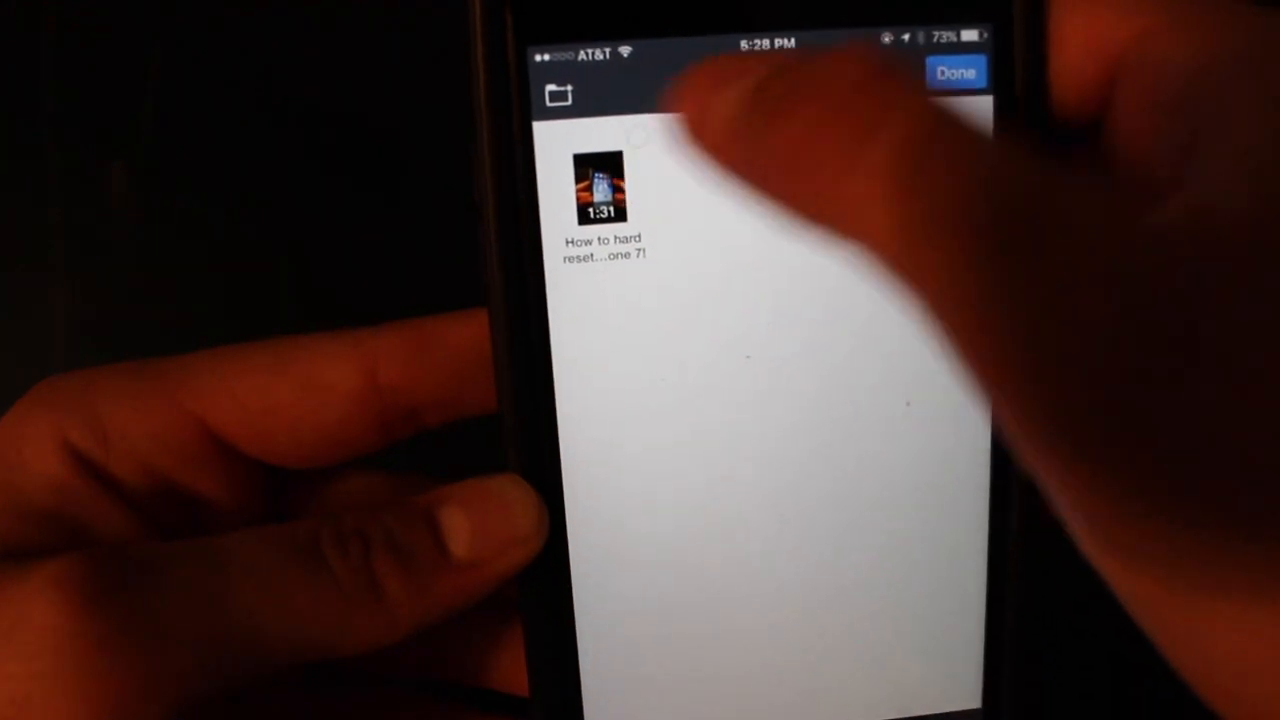
click(600, 185)
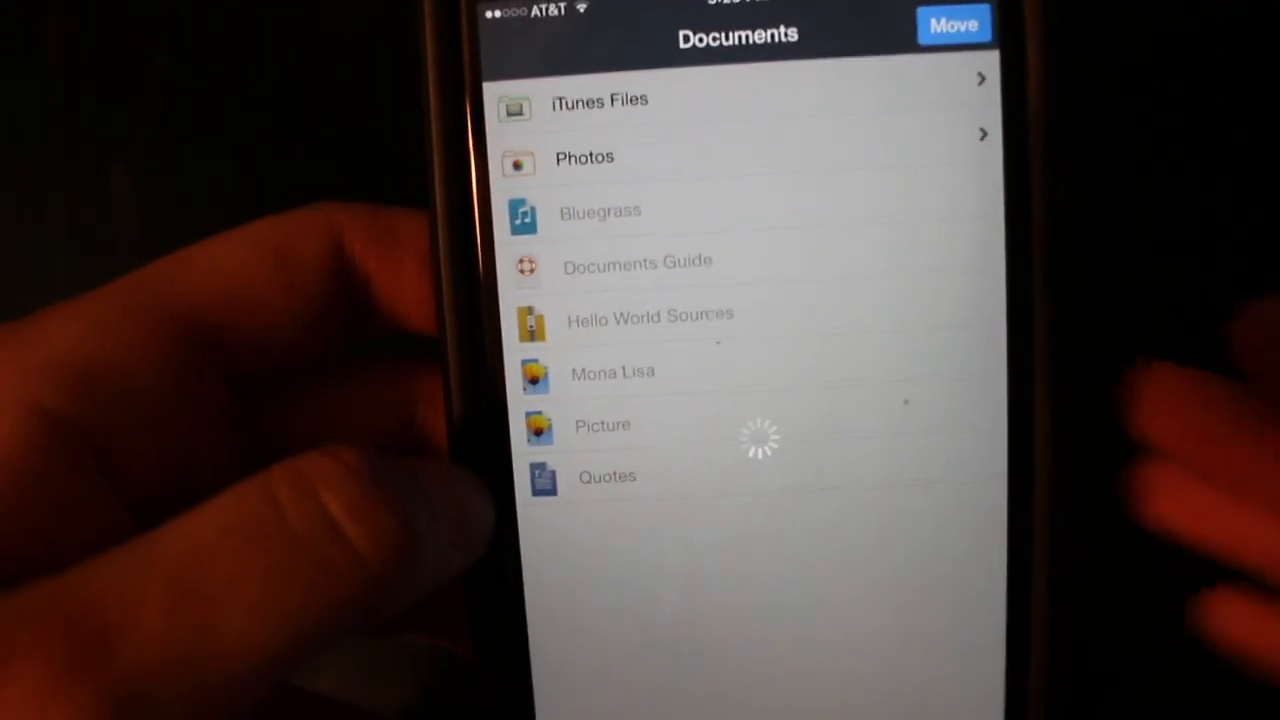
click(583, 157)
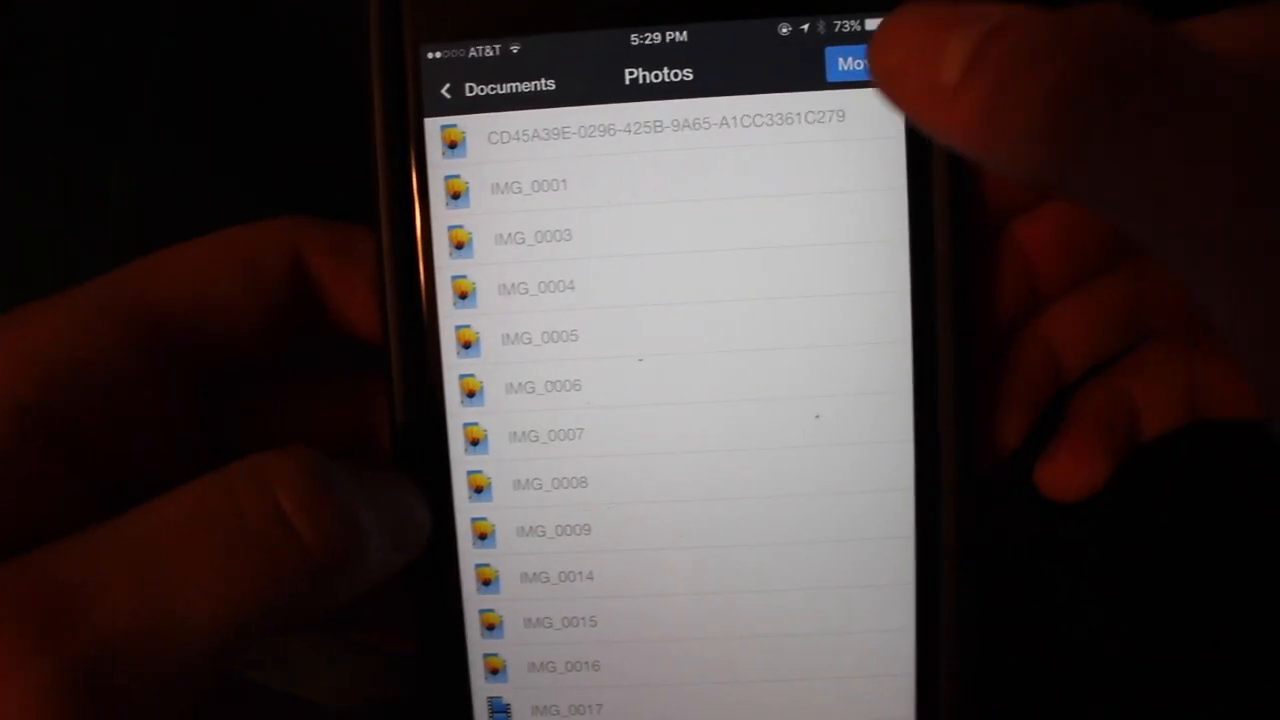
click(851, 63)
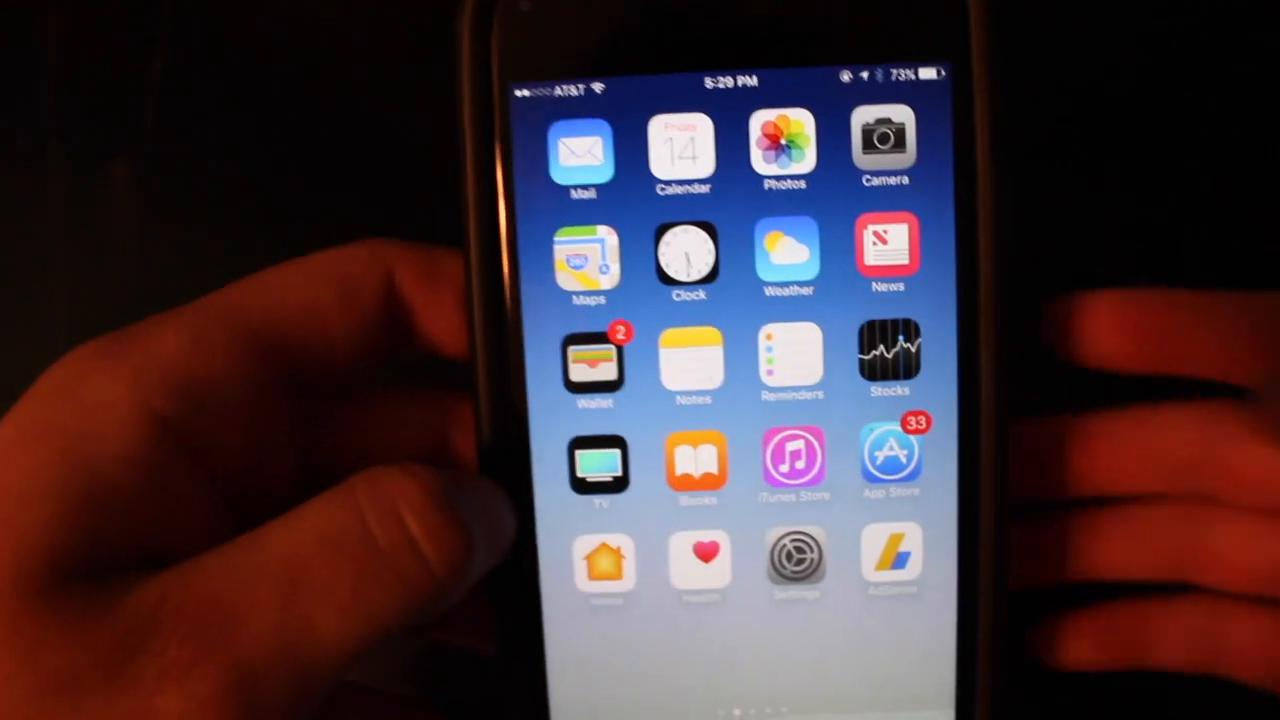
Open the Photos app from the home screen to look for the video.
click(783, 150)
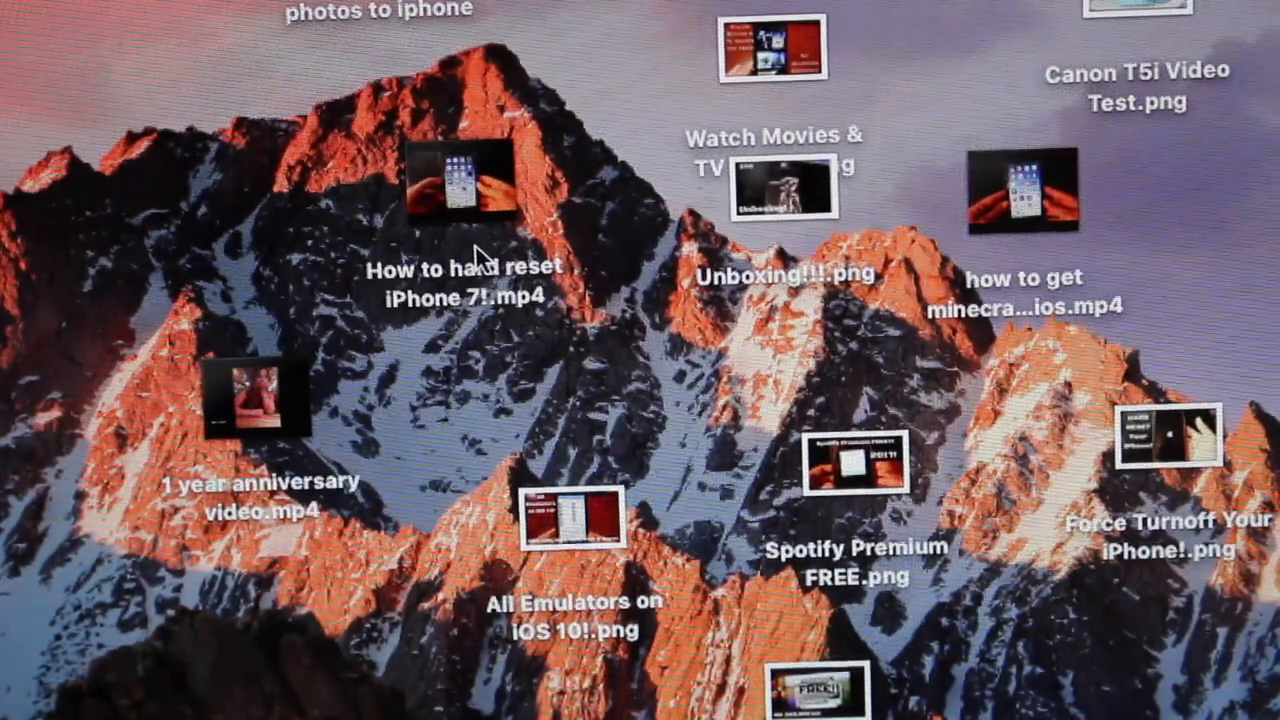
mouse_move(461, 185)
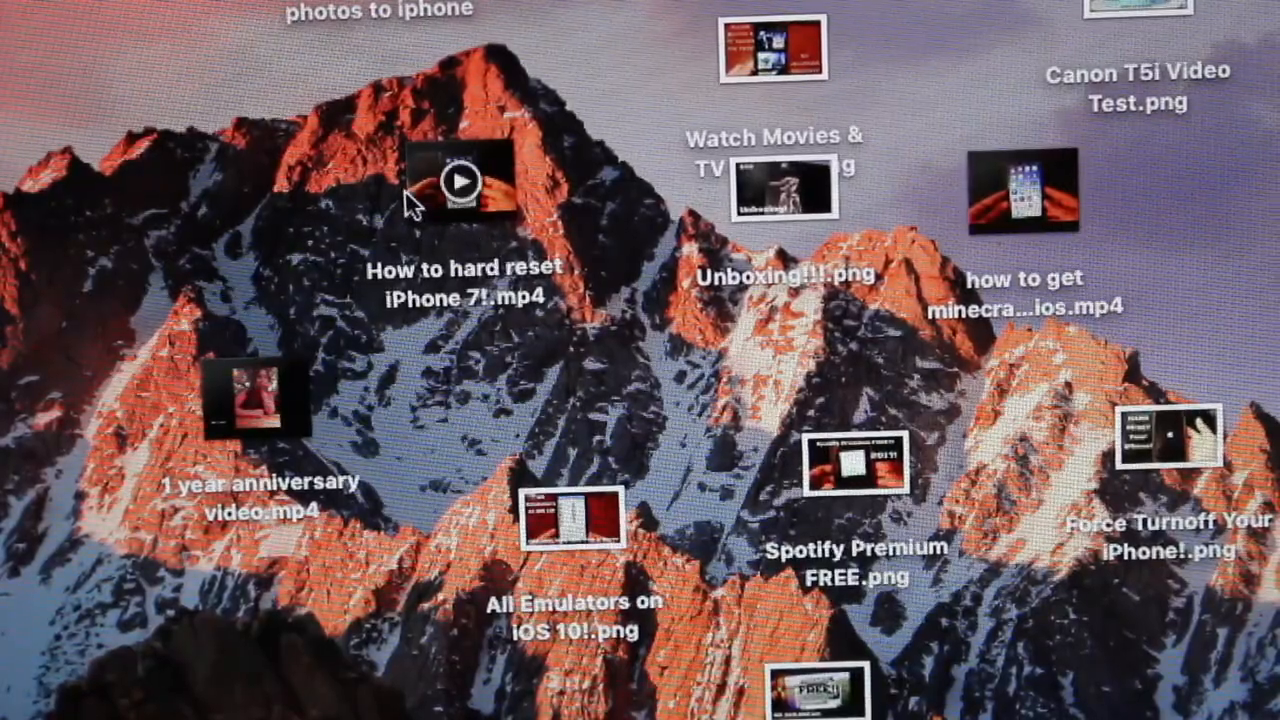
Share 'How to hard reset iPhone 7!.mp4' from the Desktop via AirDrop.
right_click(462, 182)
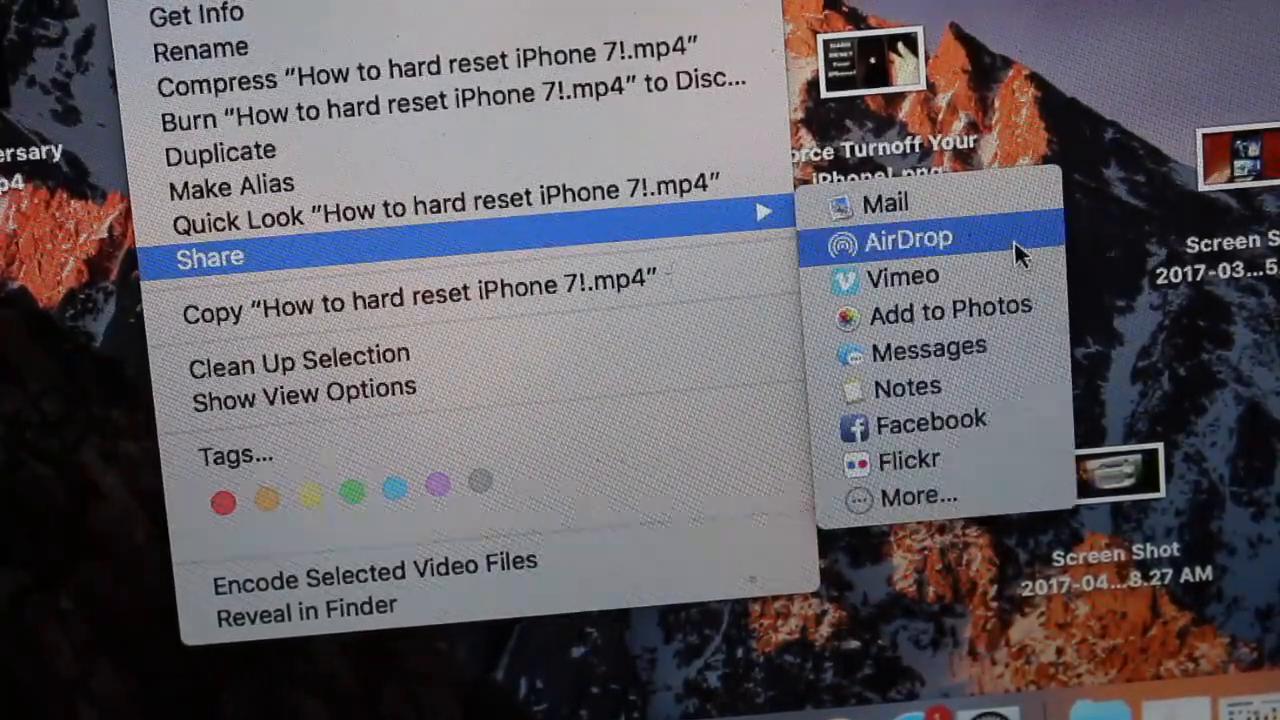
click(905, 239)
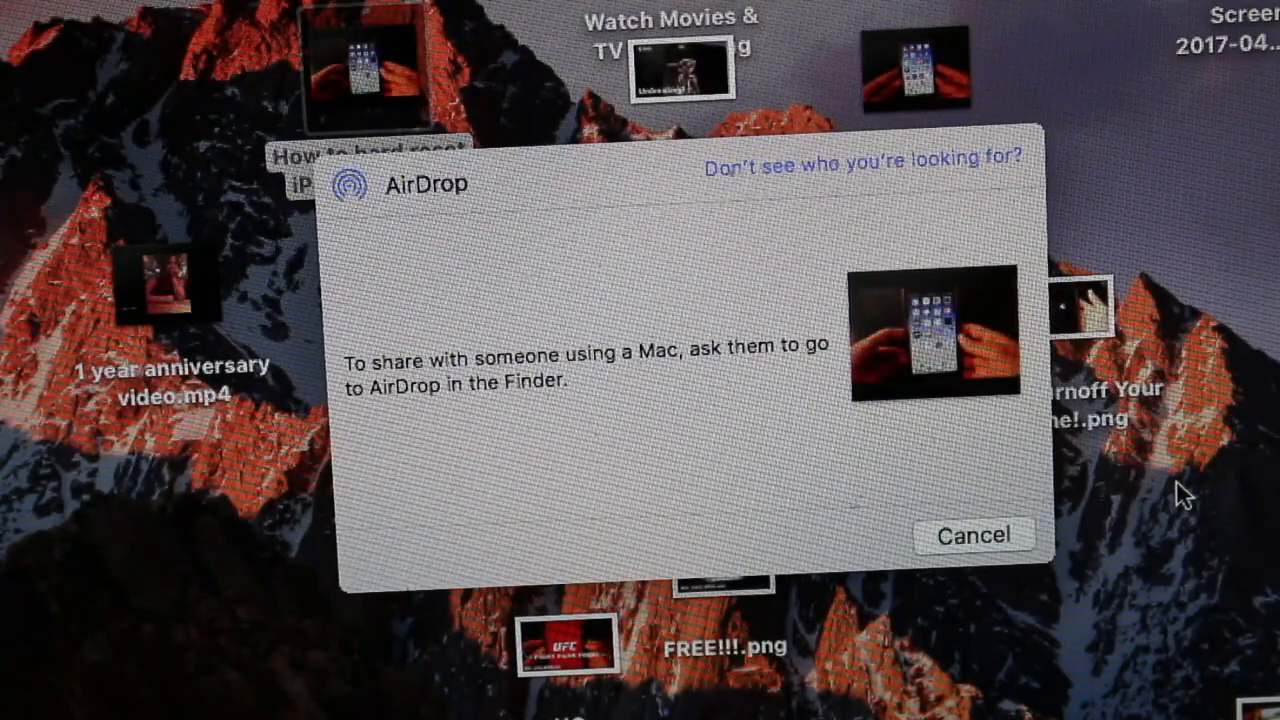